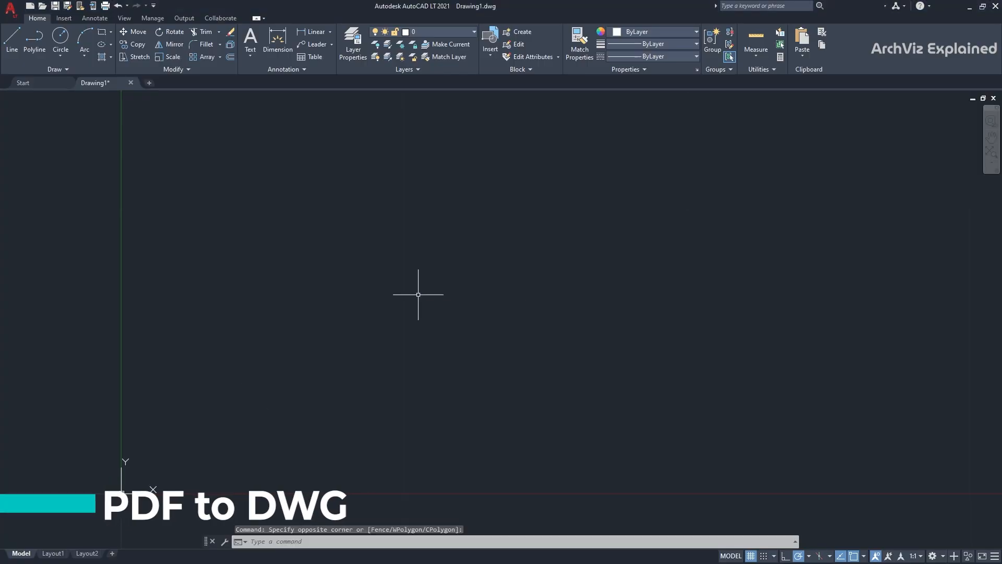
- Start PDFIMPORT and choose the 1CD.pdf floor plan from Downloads
text(PDFIMPORT)
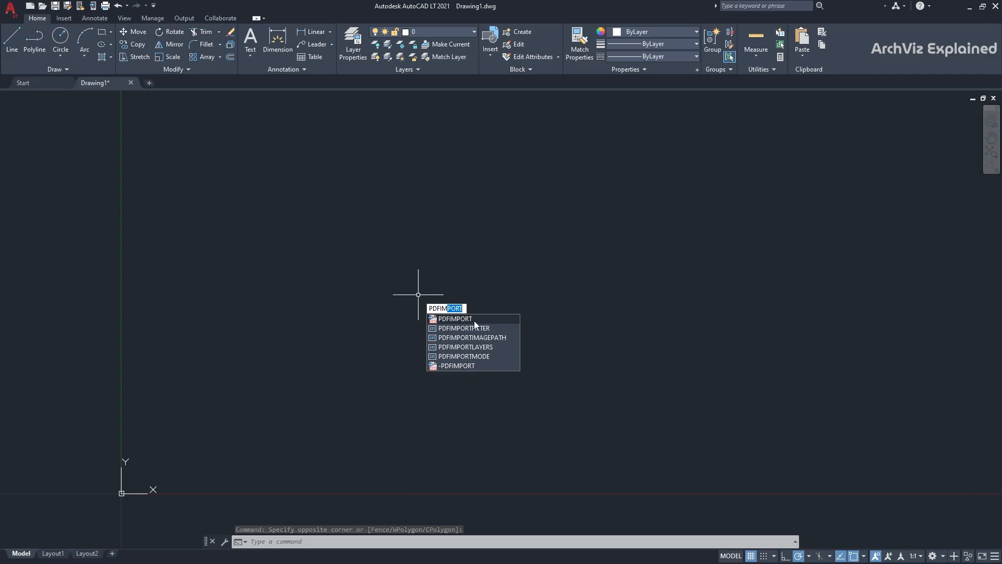
click(454, 318)
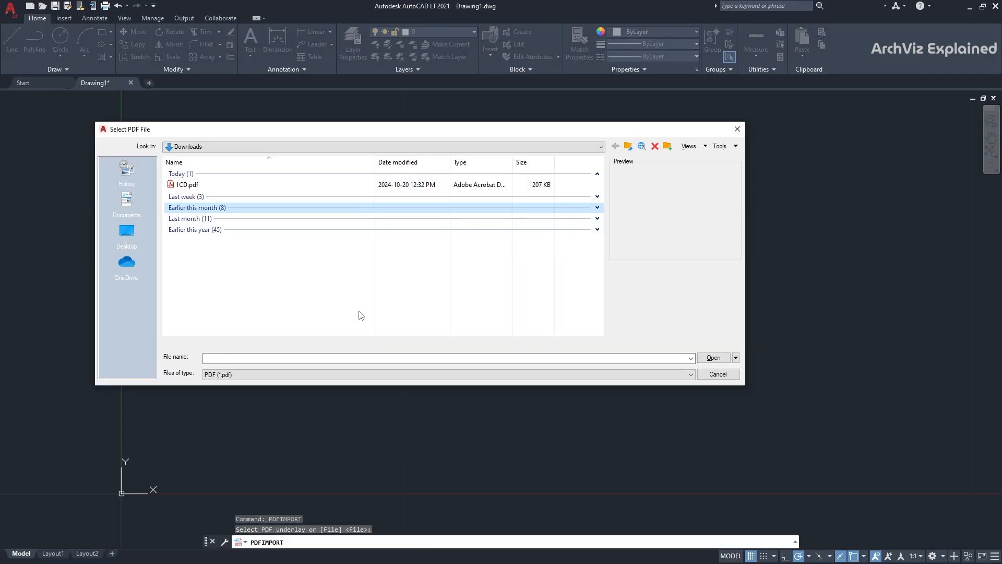
click(186, 184)
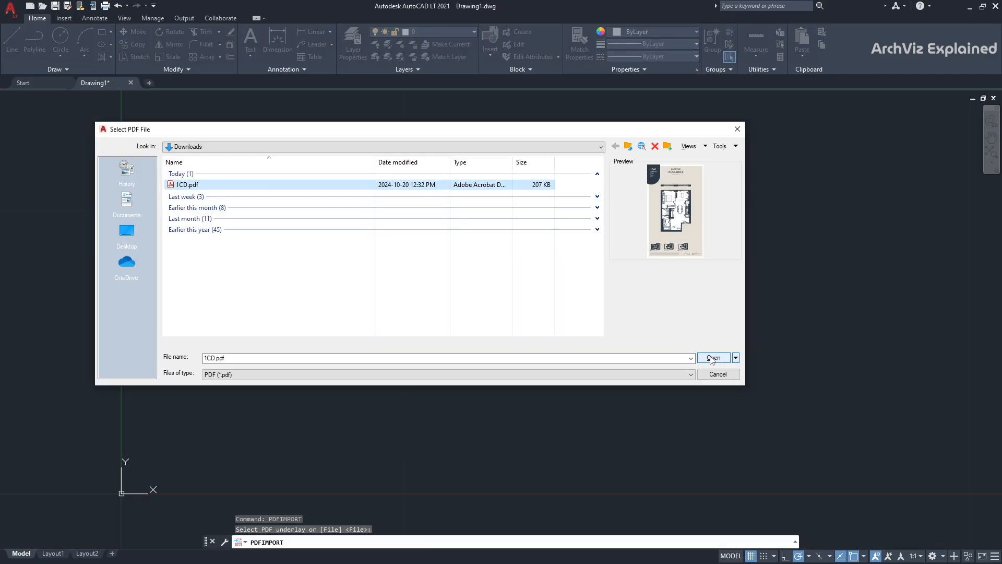
- In Import PDF, enable Create object layers and uncheck Apply lineweight properties
click(713, 357)
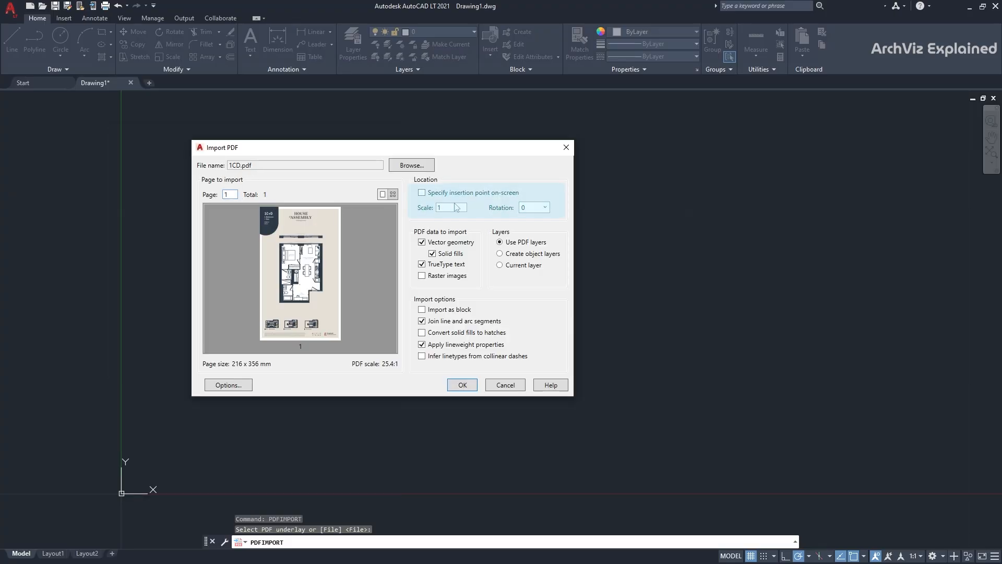
click(451, 207)
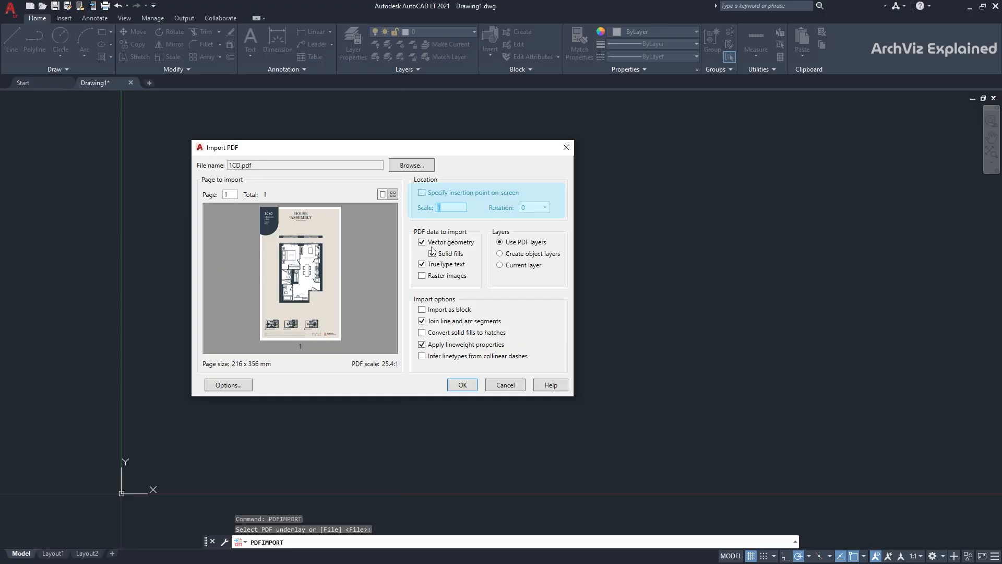
click(422, 253)
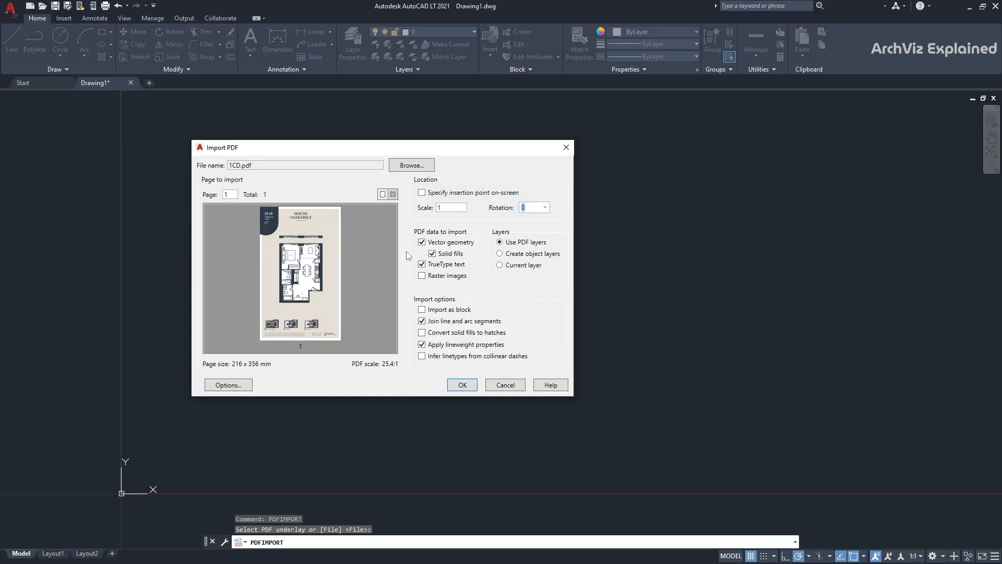
mouse_move(450, 253)
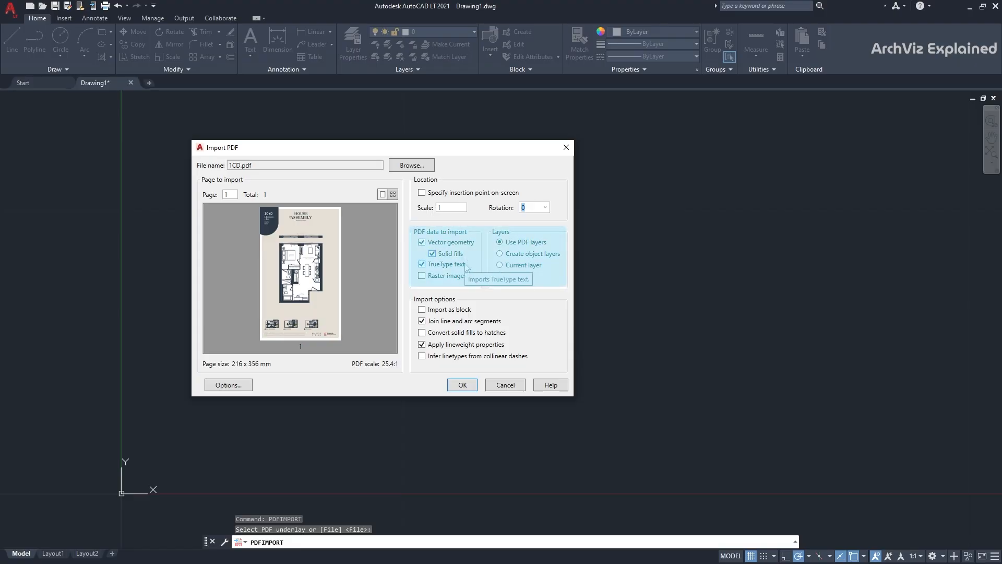
mouse_move(443, 276)
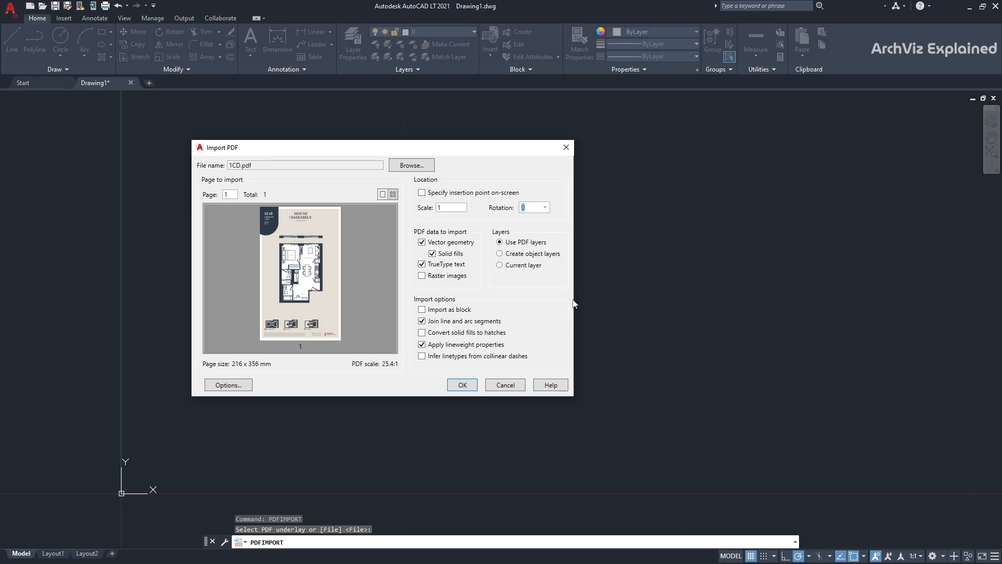
mouse_move(524, 241)
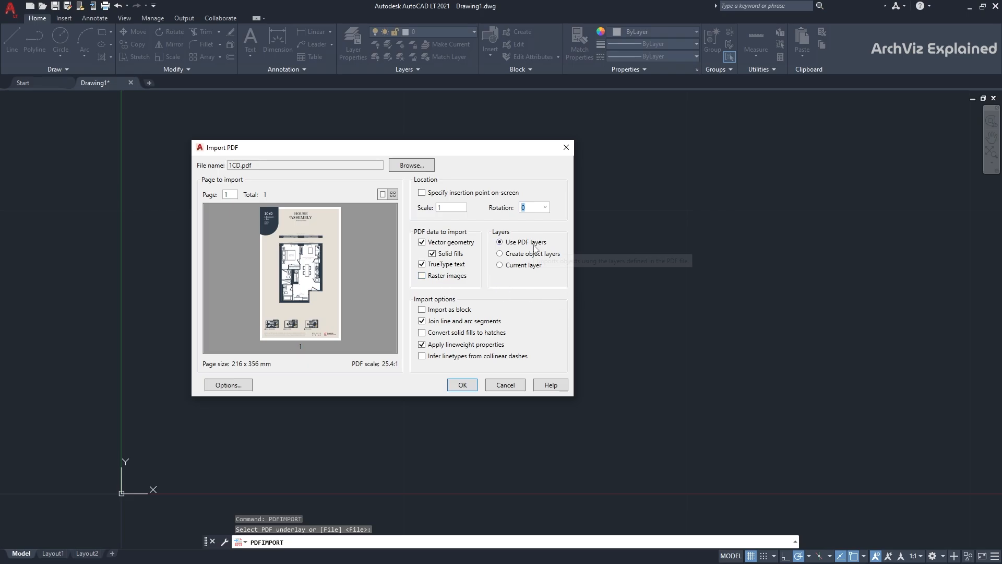
mouse_move(536, 252)
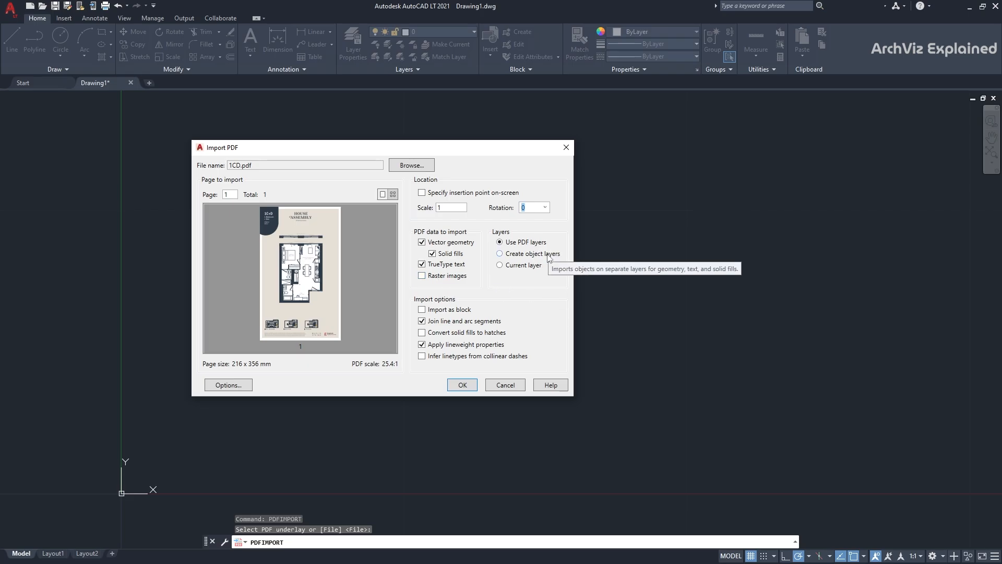
click(500, 252)
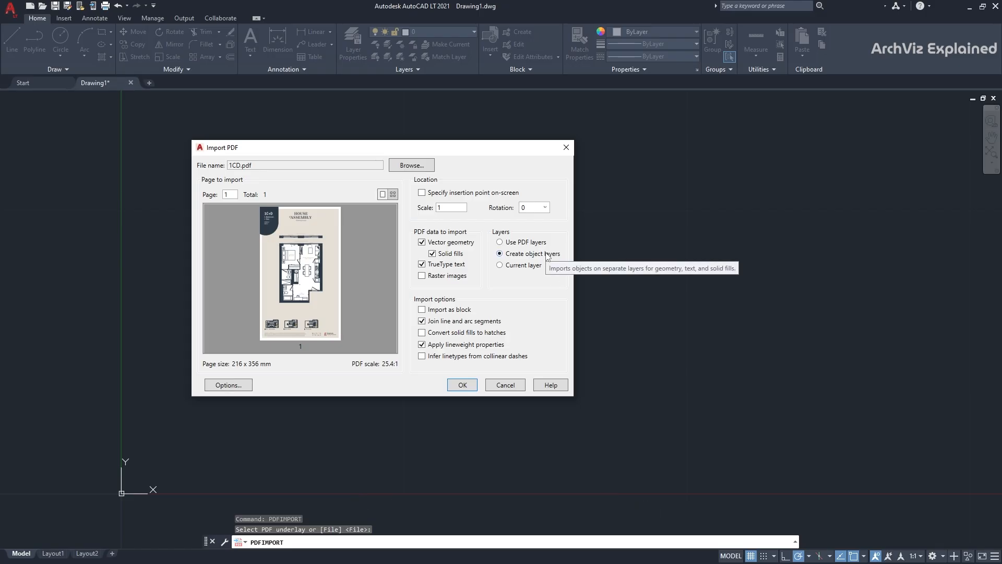
mouse_move(466, 344)
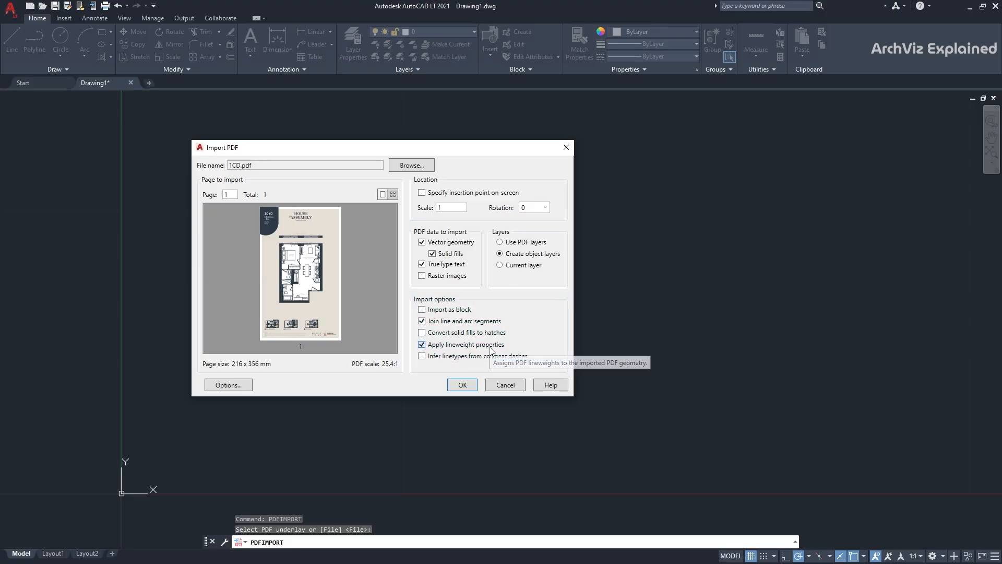
click(421, 344)
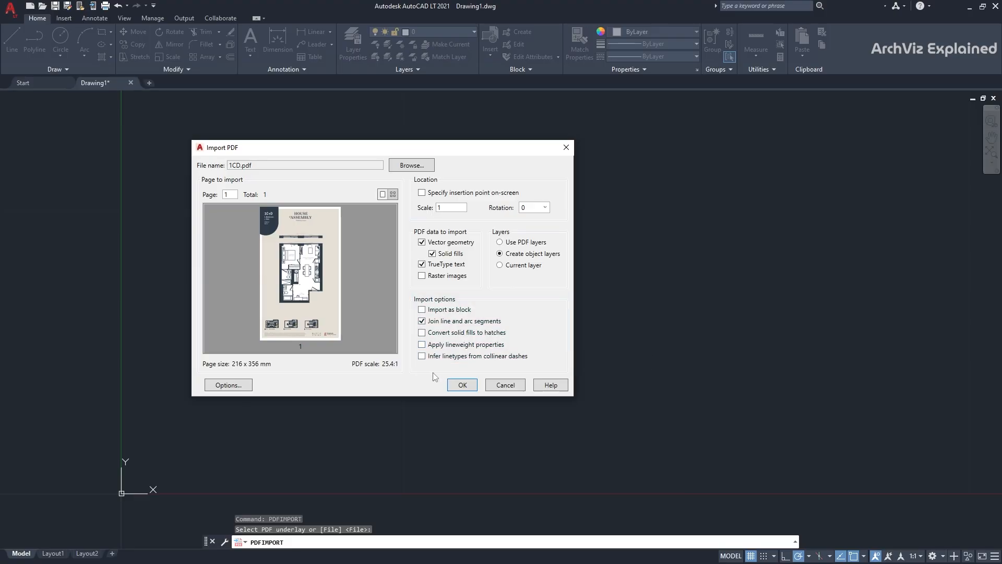
- Confirm the Import PDF dialog to bring the 1C+D page in as editable geometry
click(460, 384)
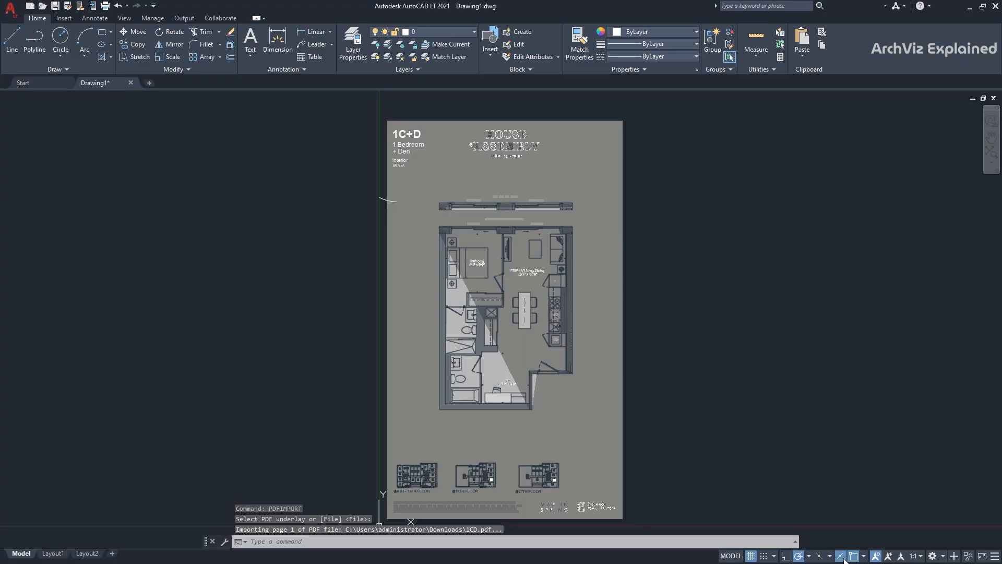
mouse_move(671, 406)
text(DIST)
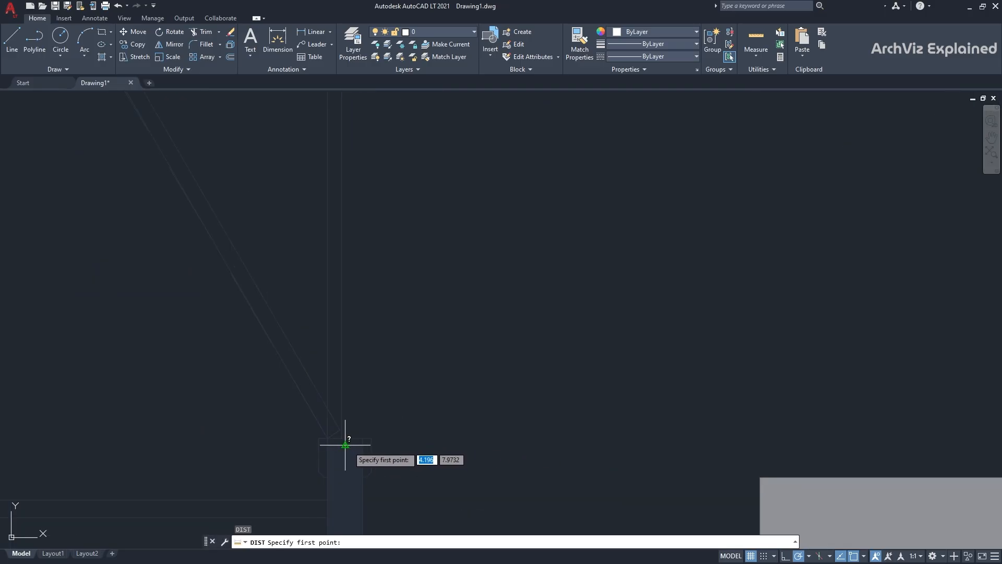
- Measure a distance on the imported plan with DIST, reading 0.5639 units
click(346, 445)
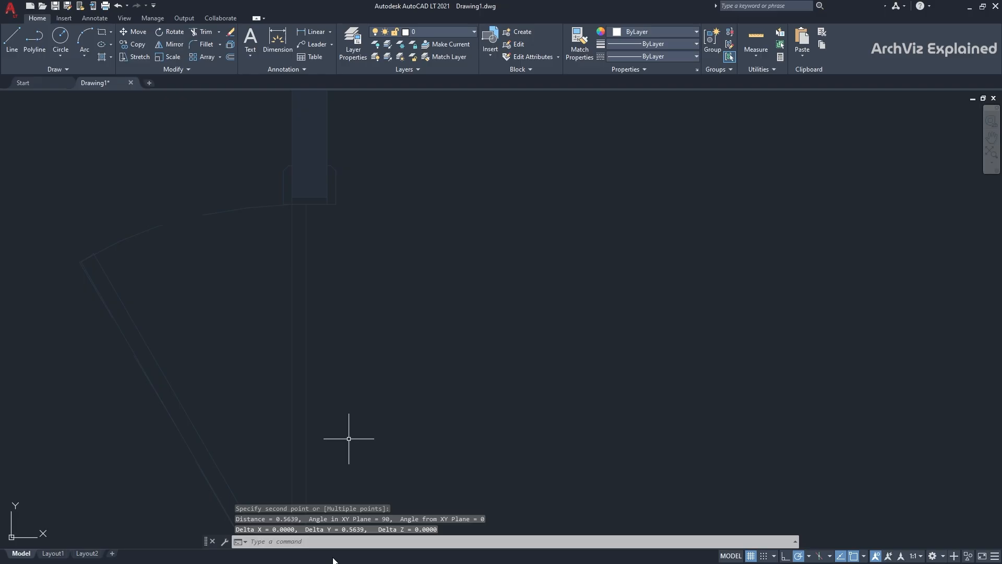
mouse_move(278, 520)
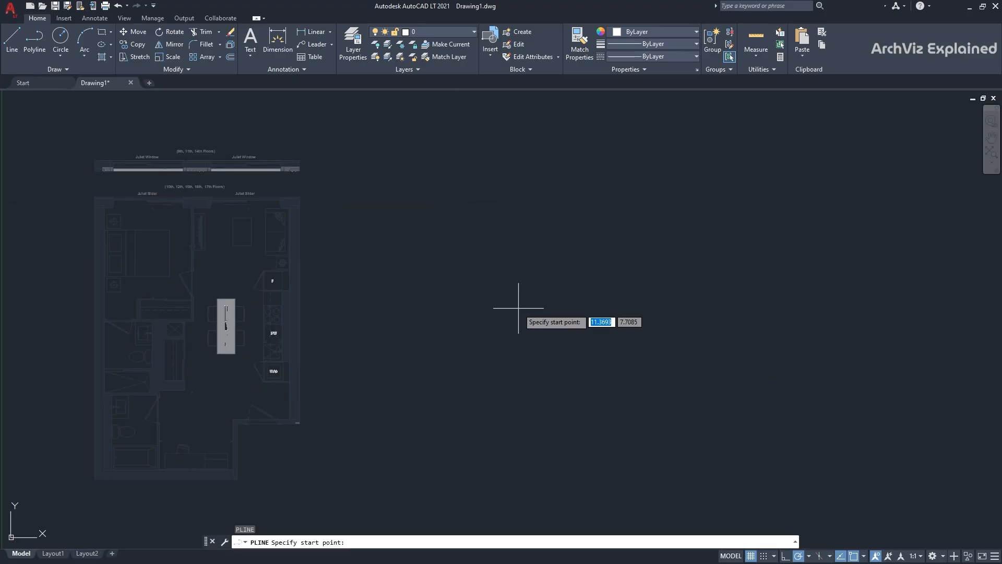
- Draw a 1-unit vertical reference polyline to the right of the floor plan
click(517, 309)
text(alig)
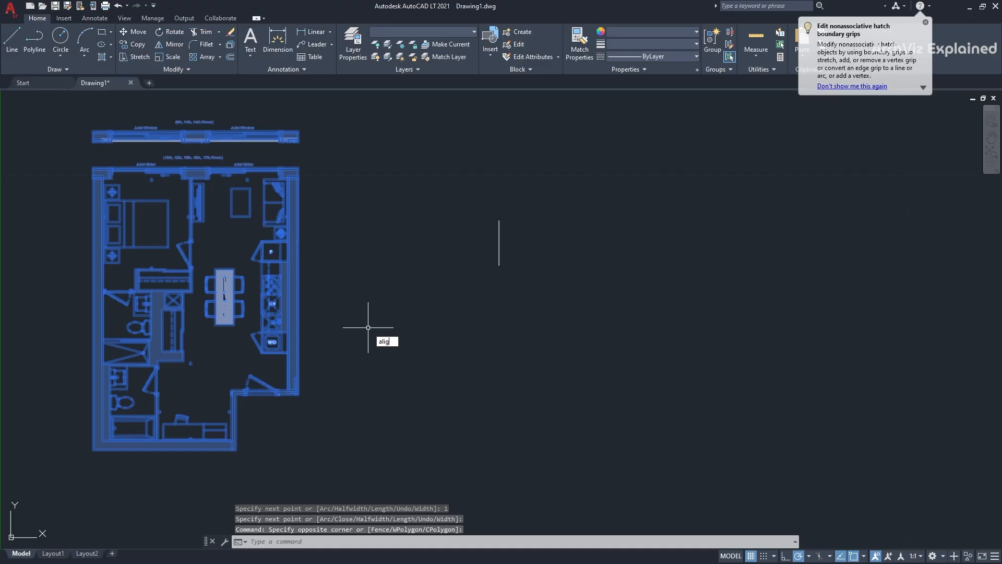
- Align the plan to the reference line, answering Yes to scale objects to real units
key(enter)
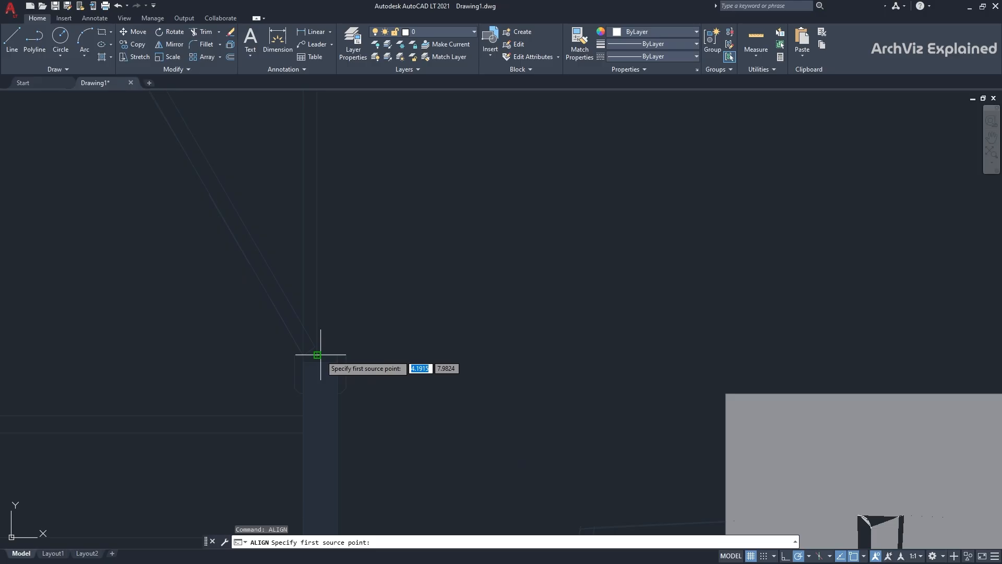
click(320, 355)
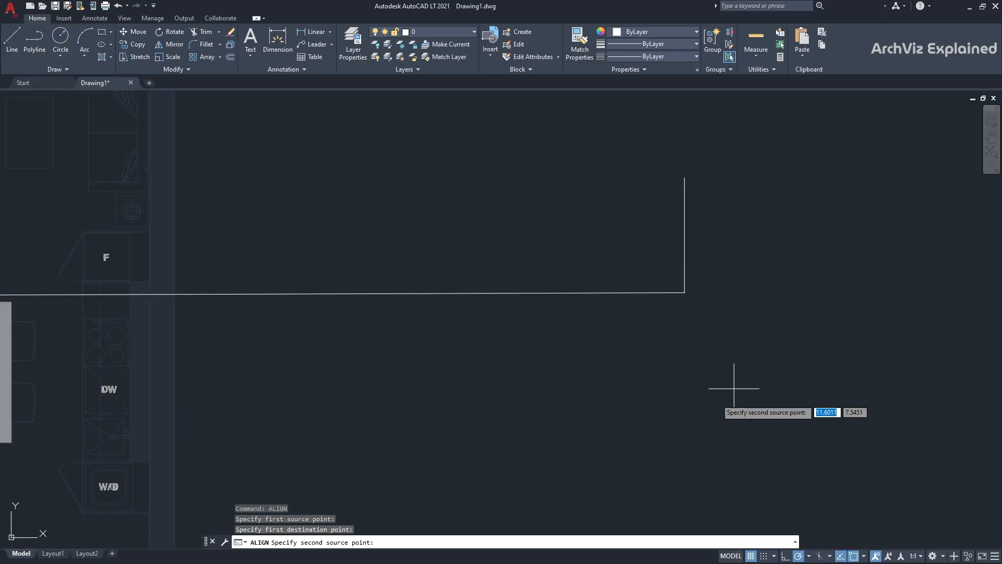
mouse_move(411, 371)
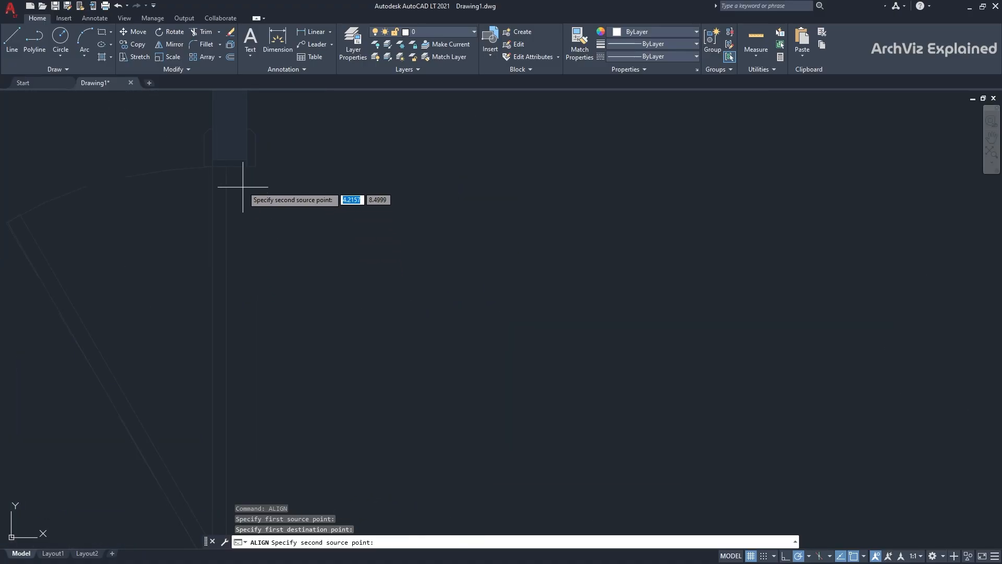
mouse_move(228, 166)
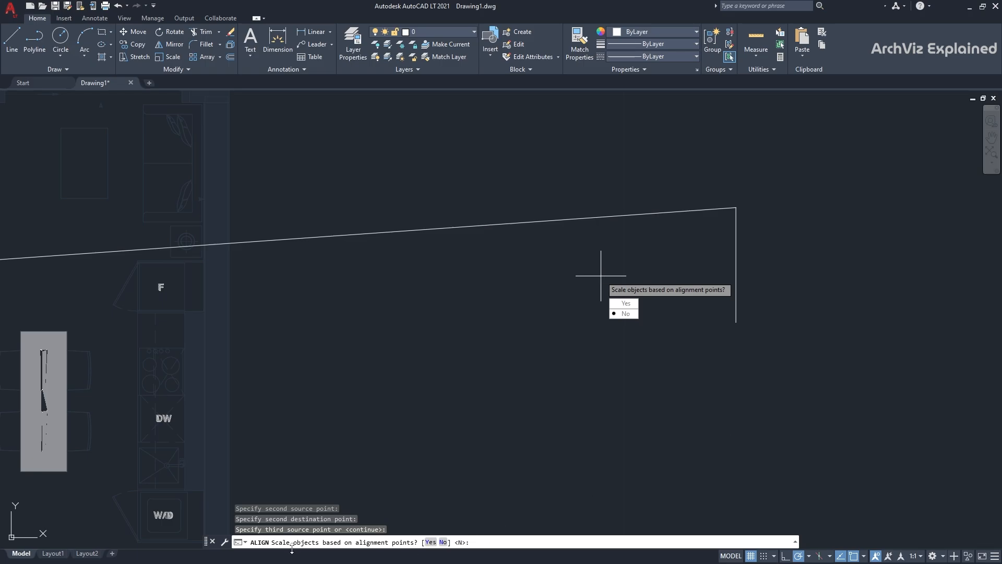
text(ye)
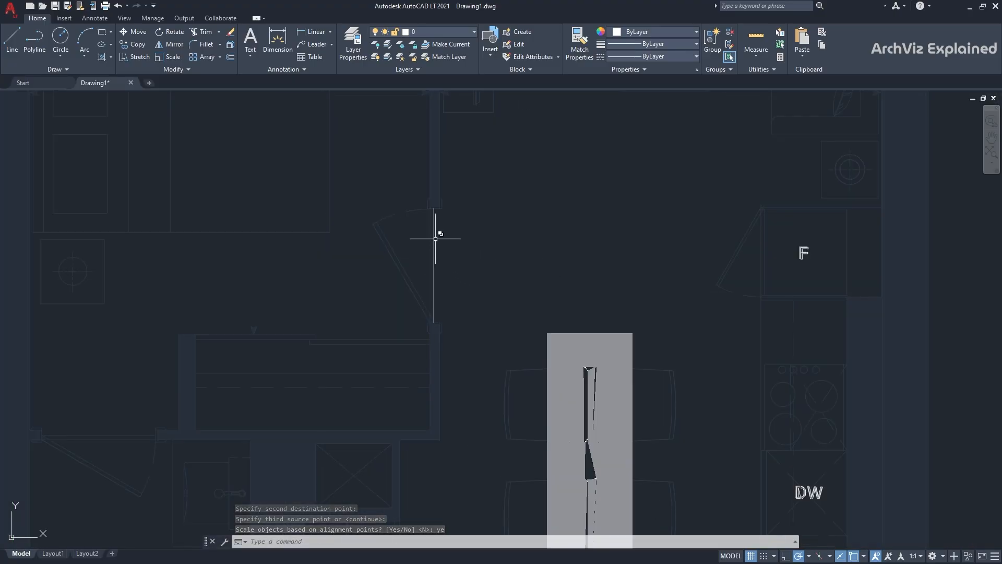
click(433, 239)
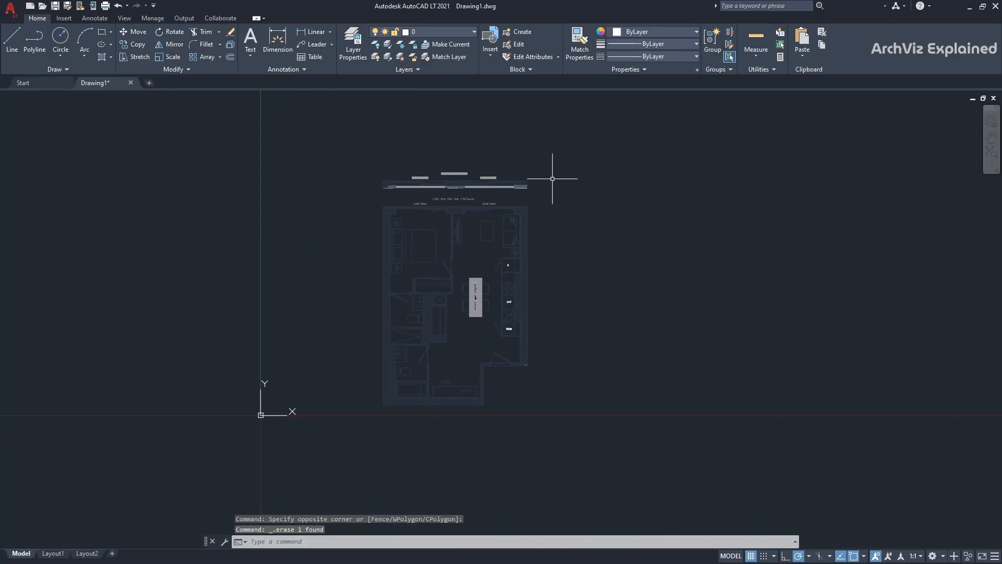
- Delete the leftover reference line and switch to the empty 3ds Max scene
click(360, 398)
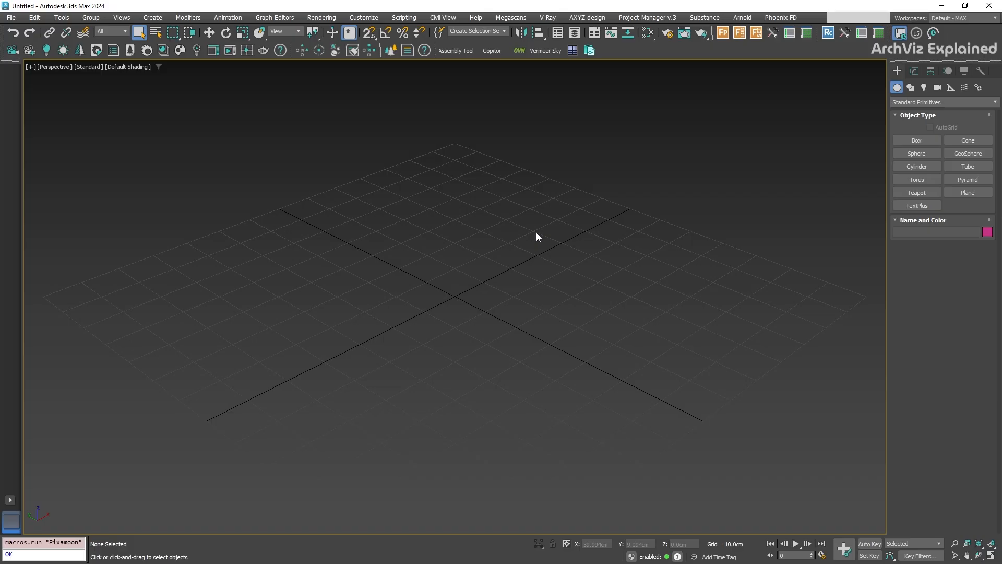
- Launch the Pixamoon Paste DWG script with 'All to one Layer' unchecked
click(42, 544)
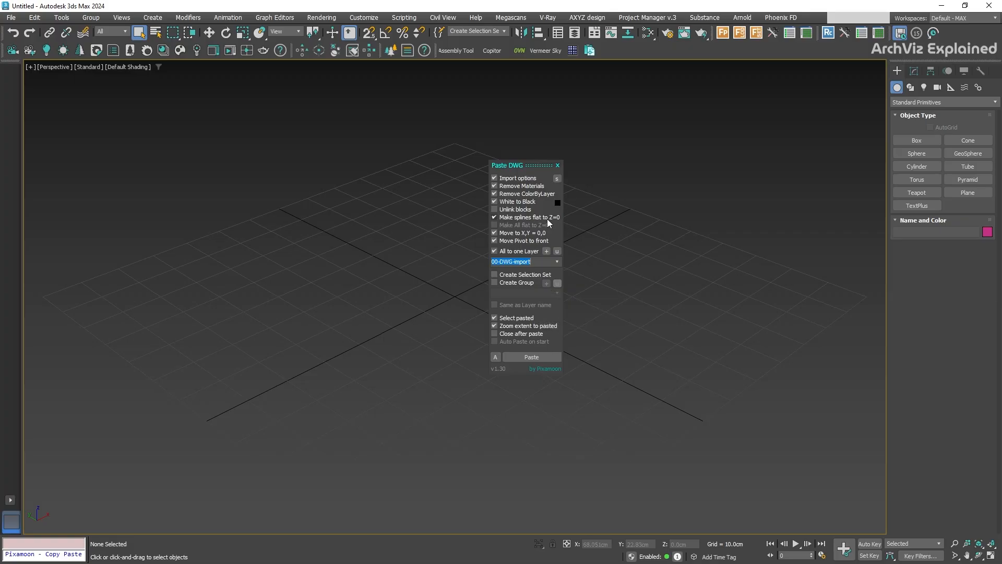
mouse_move(535, 261)
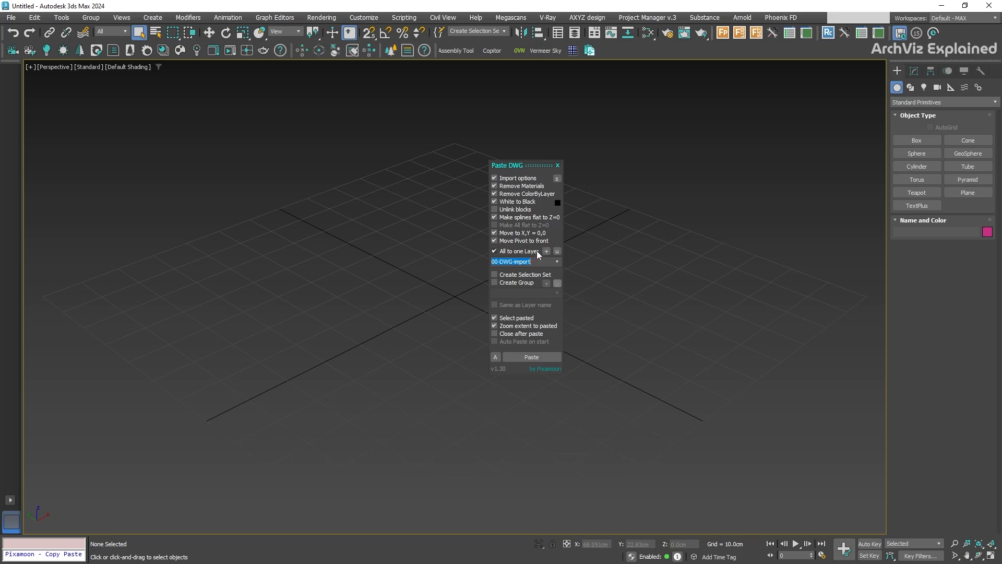
click(494, 251)
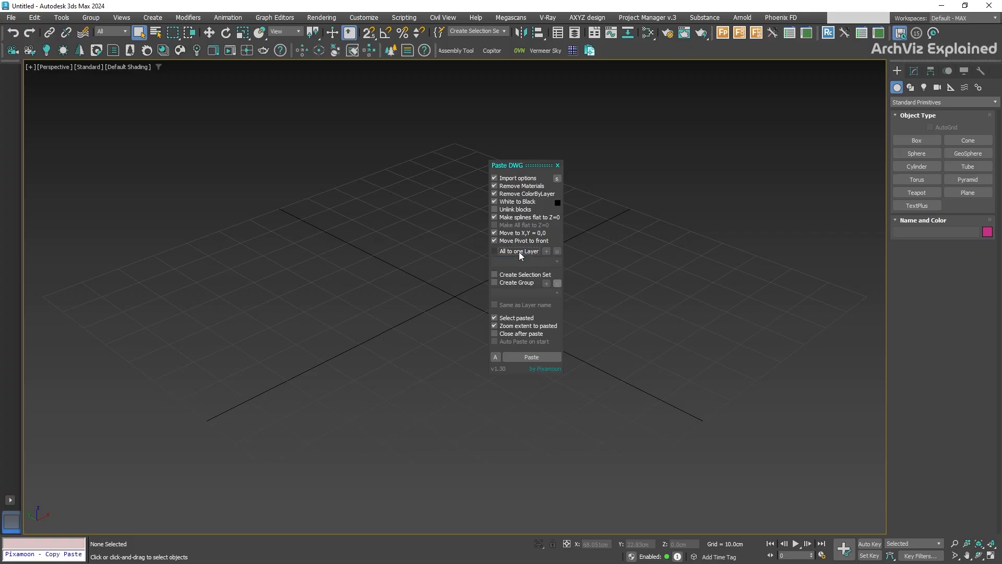
click(494, 250)
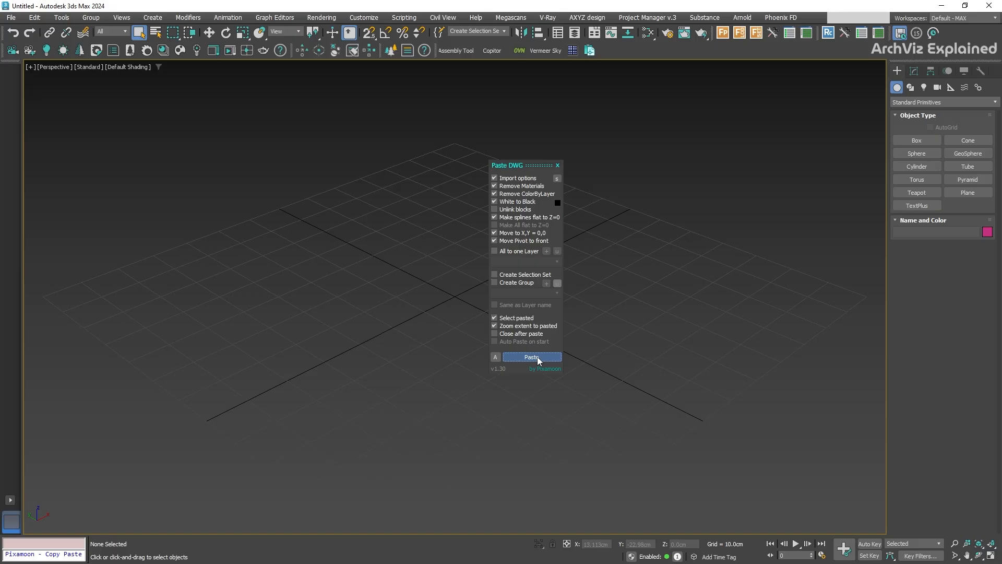
- Paste the drawing with incoming file units set to Meters in the DWG import options
click(532, 357)
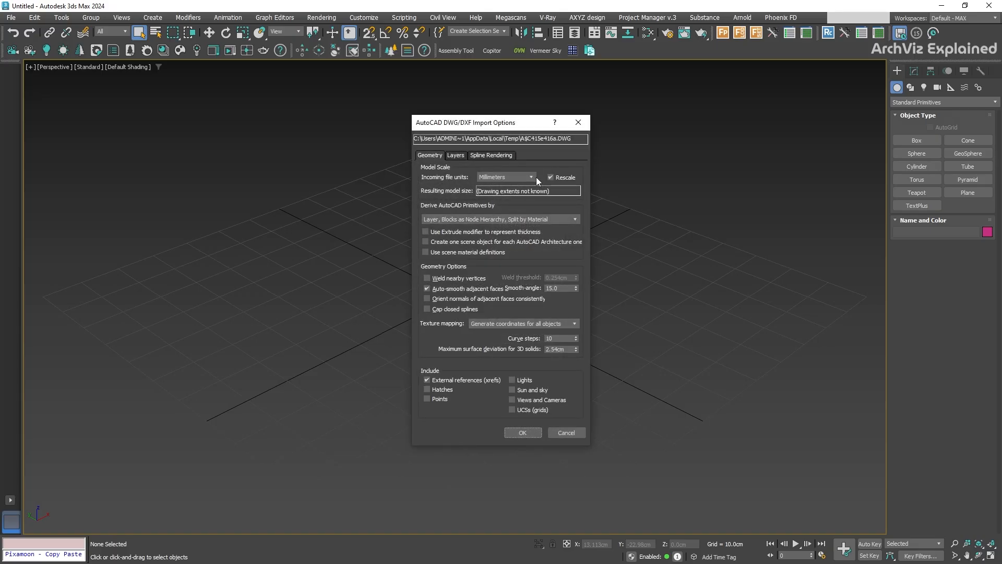
click(531, 177)
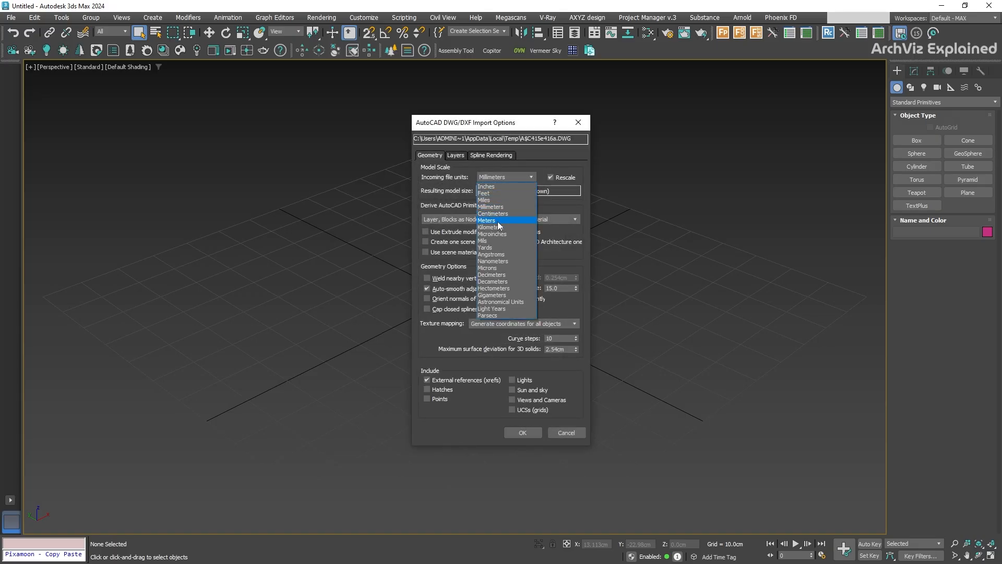
click(487, 220)
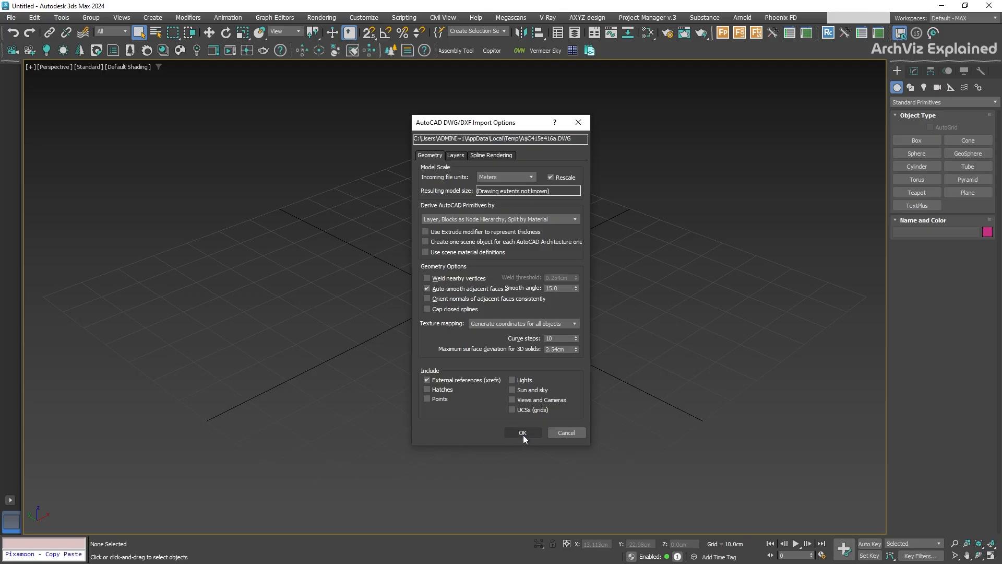
click(522, 433)
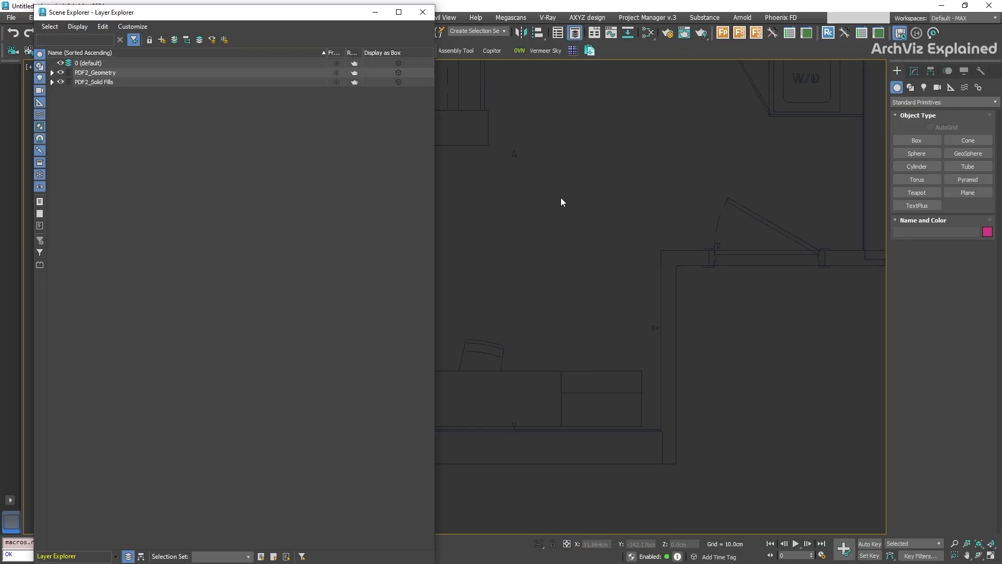
- Expand PDF2_Geometry and PDF2_Solid Fills layers and select each layer object
click(53, 72)
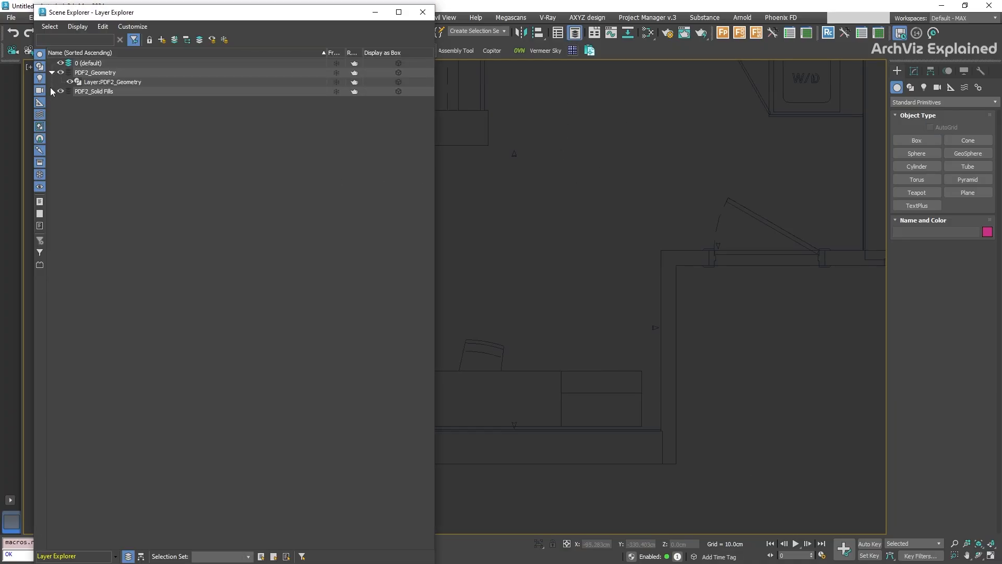
click(53, 91)
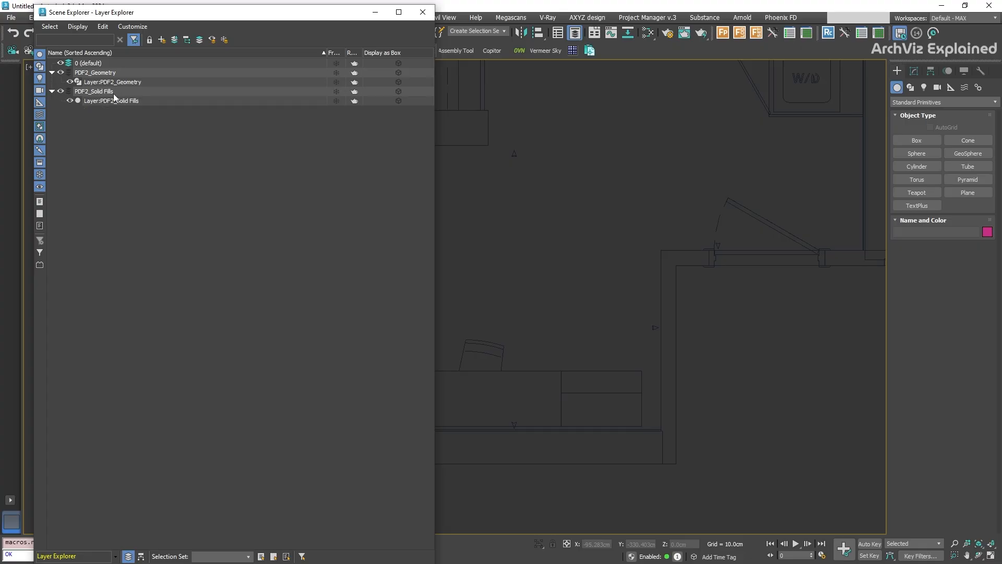
click(112, 82)
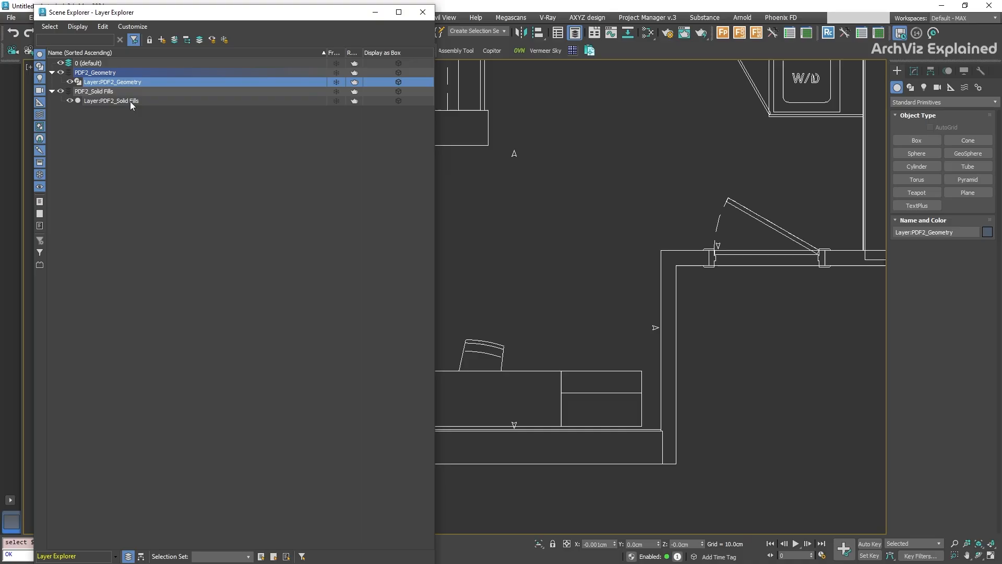
click(111, 100)
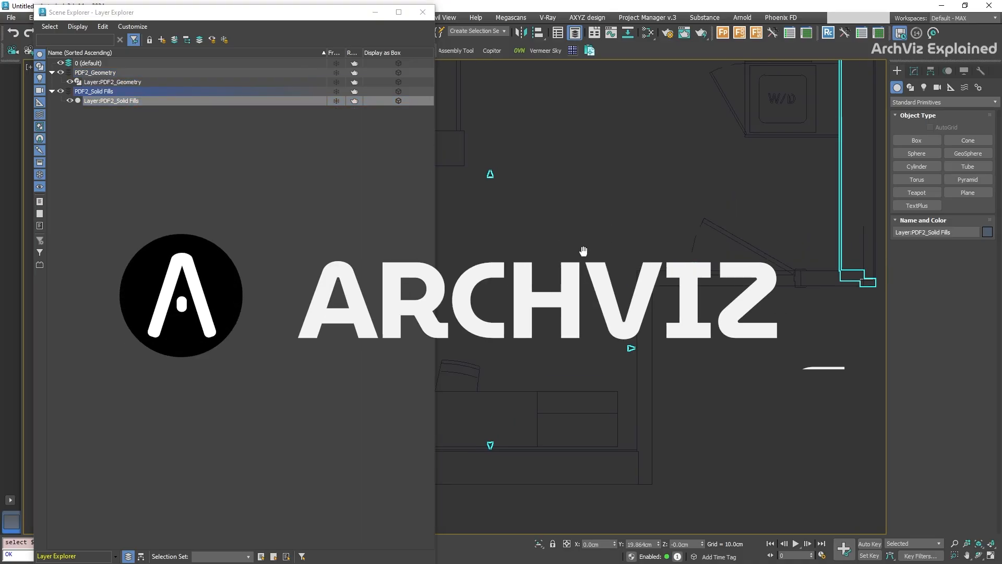